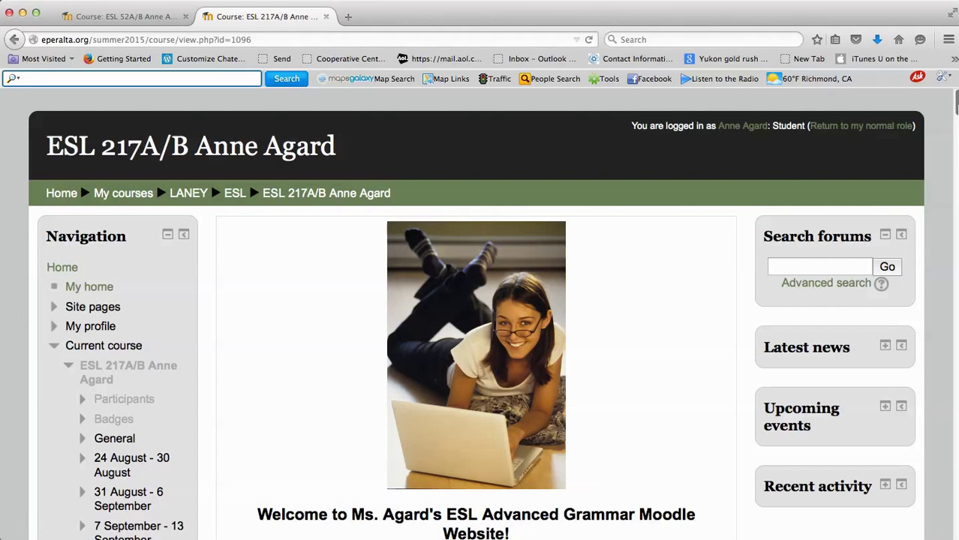
Scroll the ESL 217A/B course page down to Information about the Course and Grammar Resources
scroll("down", 3)
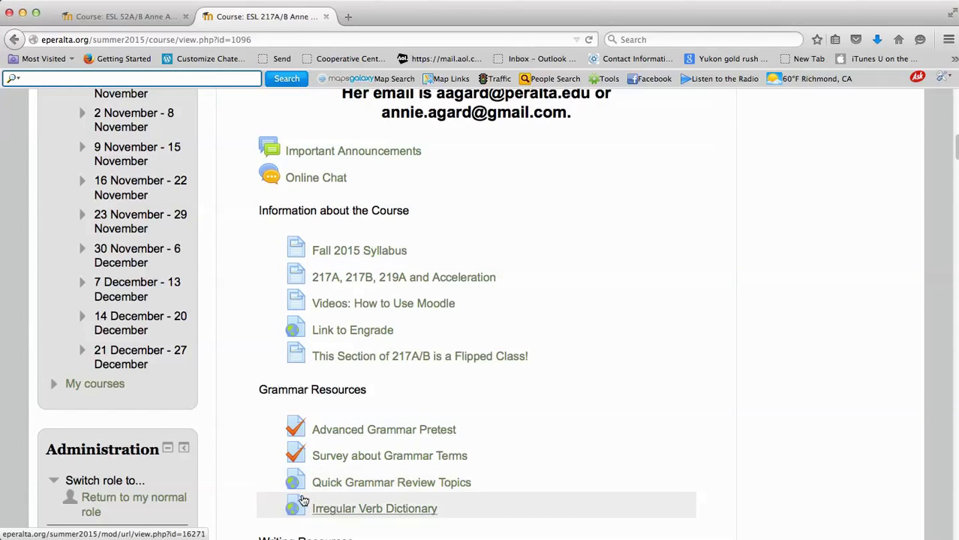
mouse_move(299, 251)
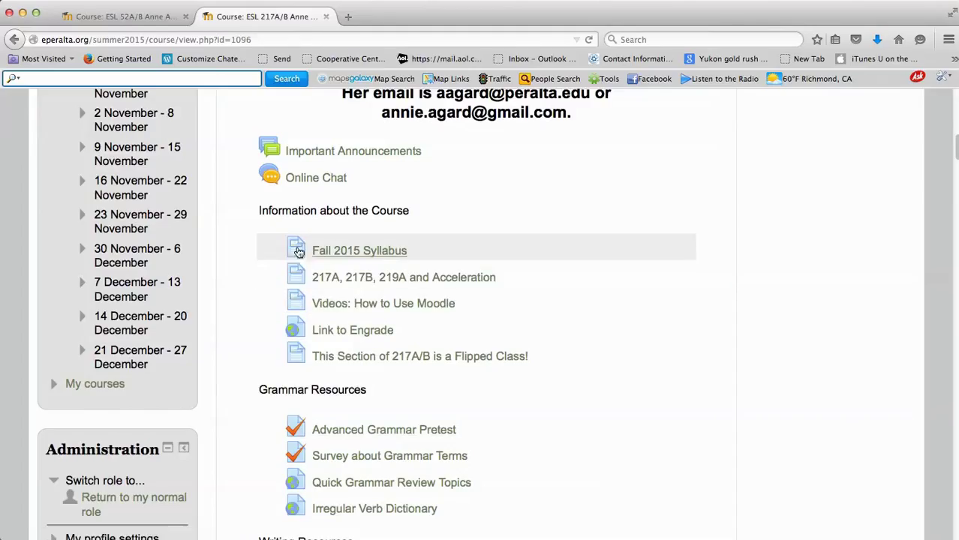
mouse_move(297, 257)
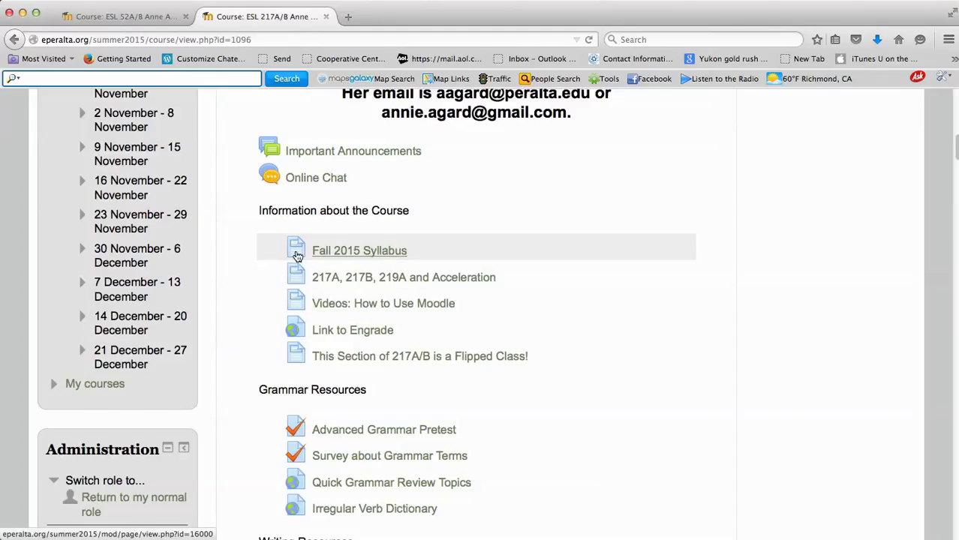
mouse_move(303, 348)
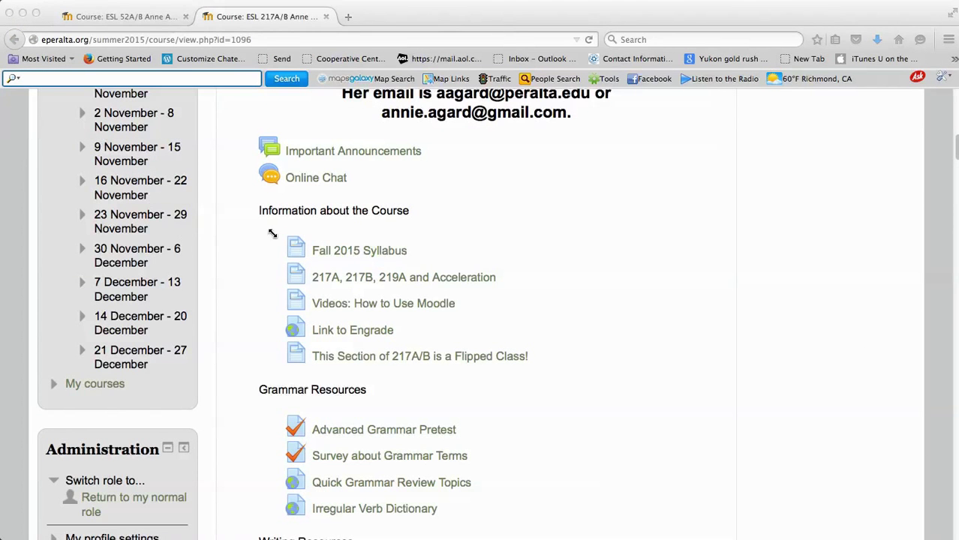
mouse_move(339, 259)
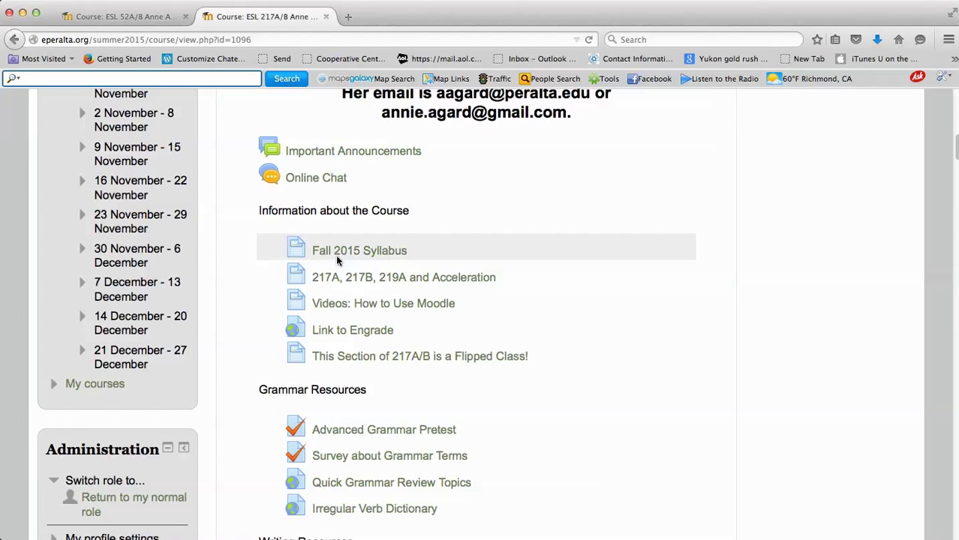
left_click(359, 250)
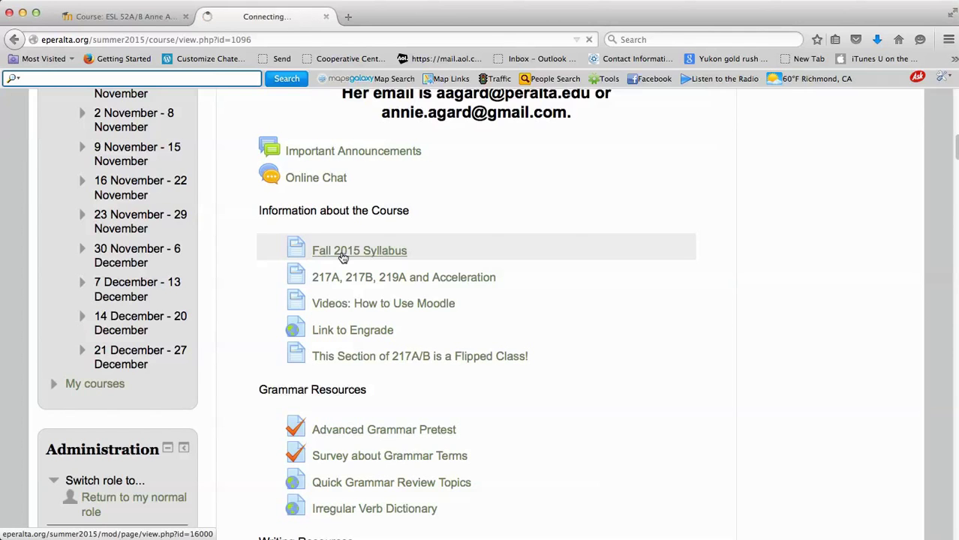
left_click(359, 250)
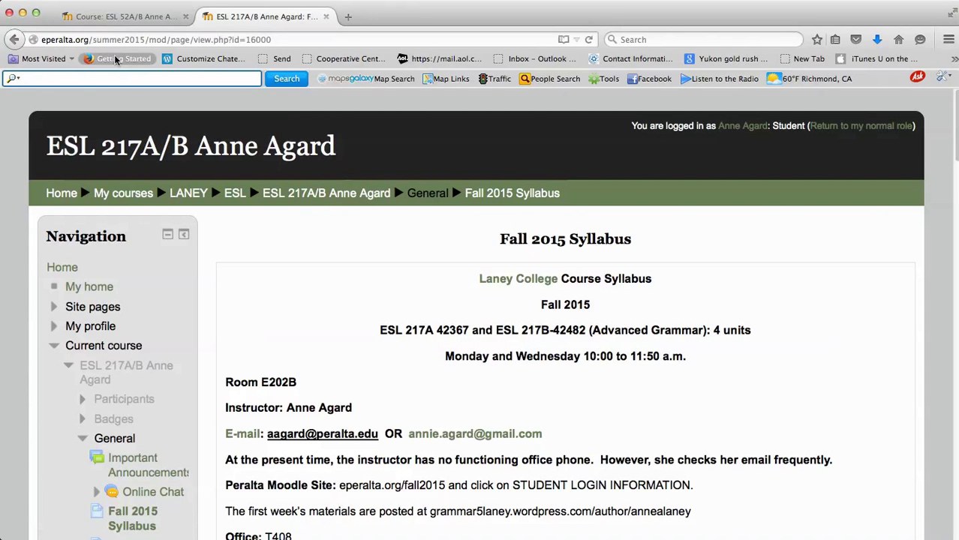
mouse_move(91, 54)
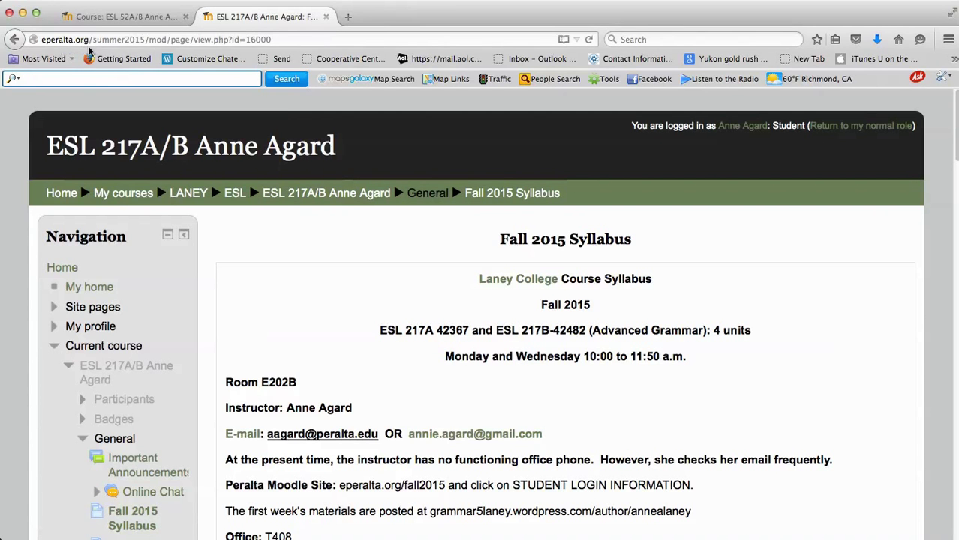
mouse_move(126, 51)
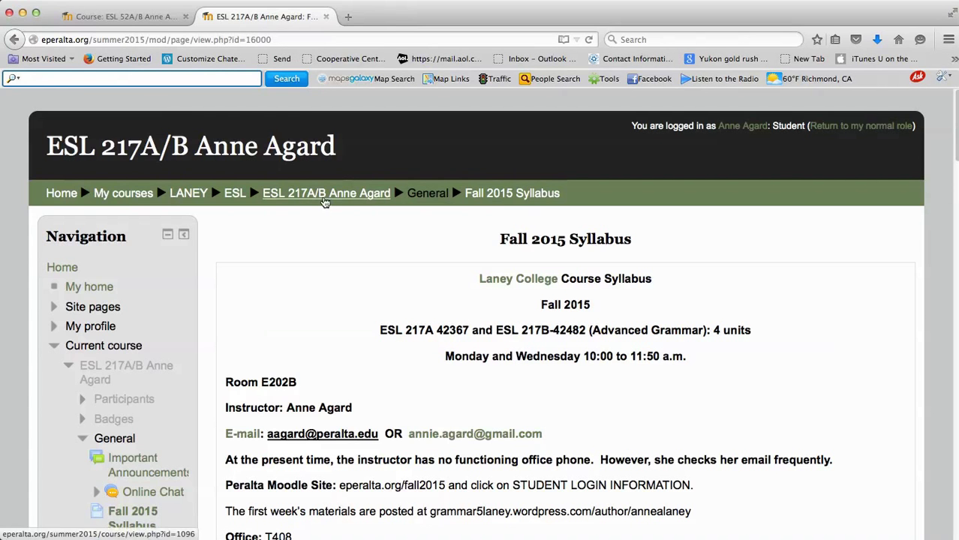
left_click(325, 193)
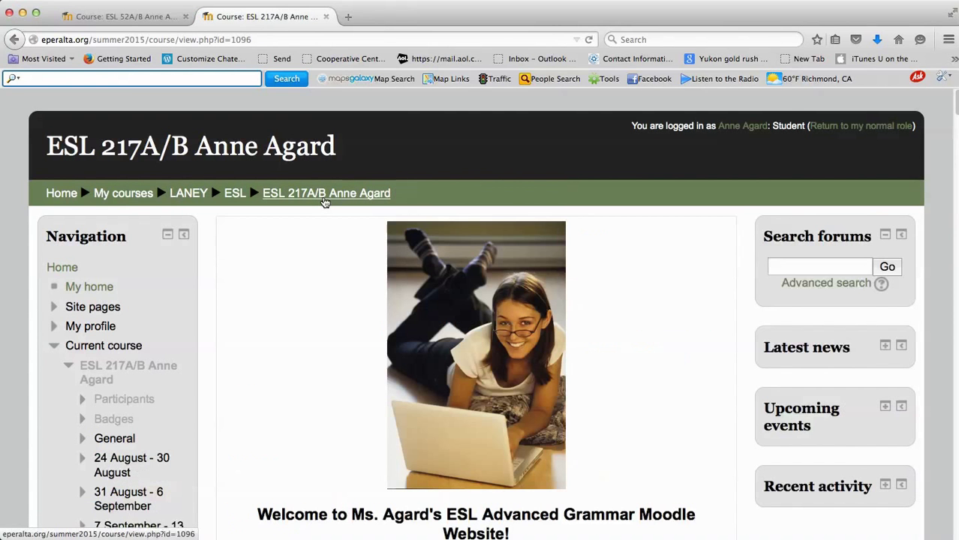
mouse_move(935, 113)
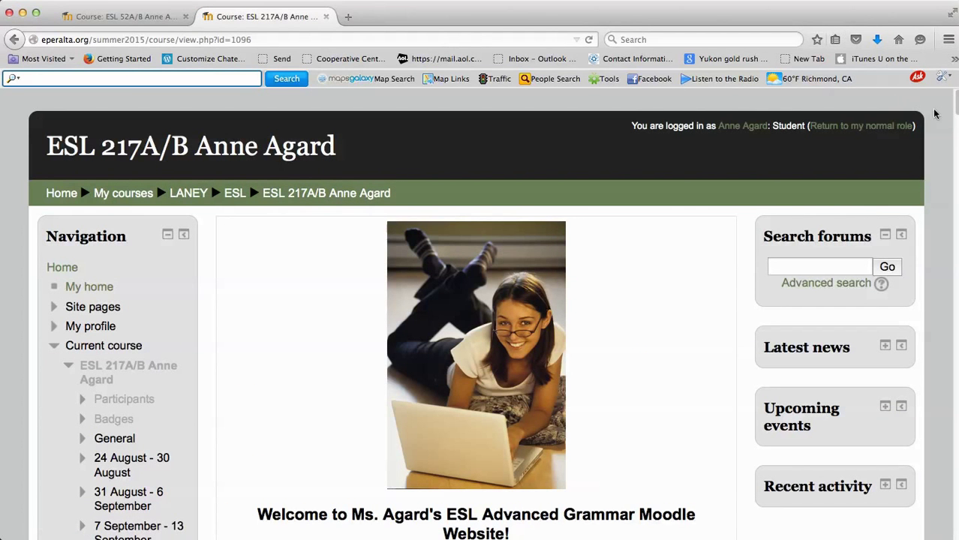
Scroll to the course resources and follow Link to Engrade to the Engrade website
scroll("down", 3)
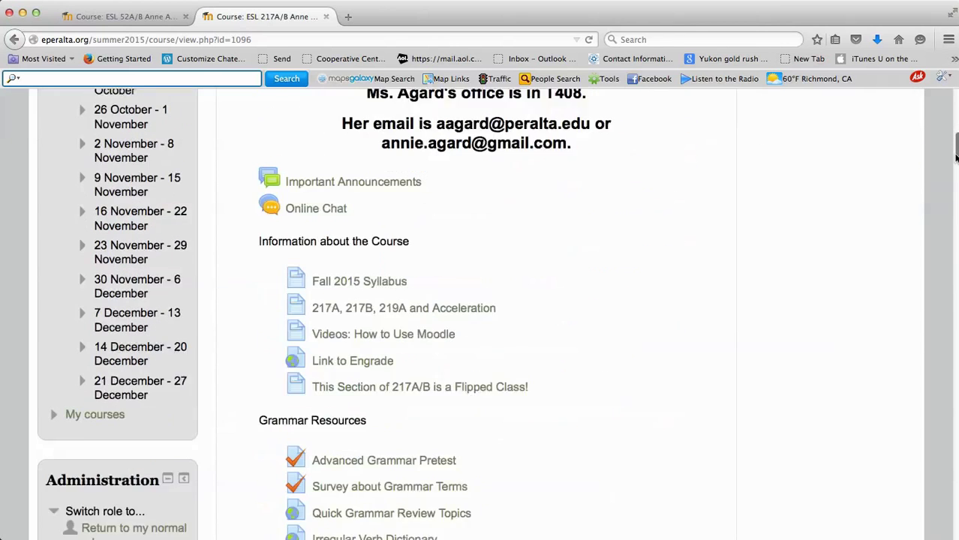
scroll("down", 3)
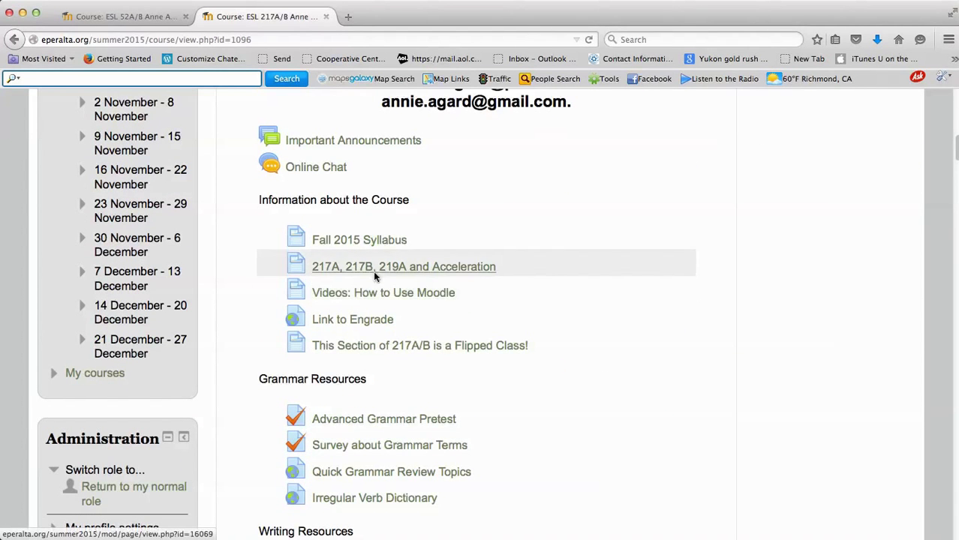
mouse_move(542, 231)
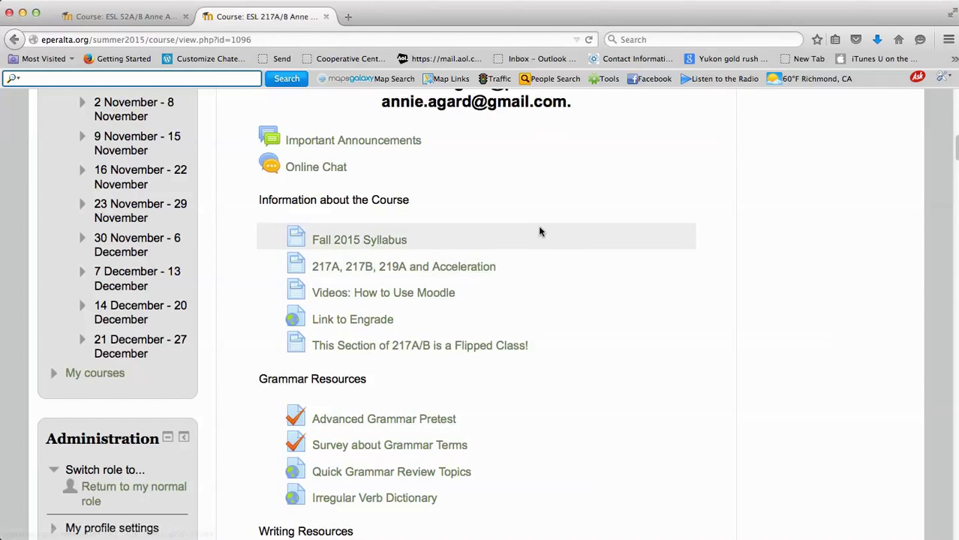
mouse_move(339, 327)
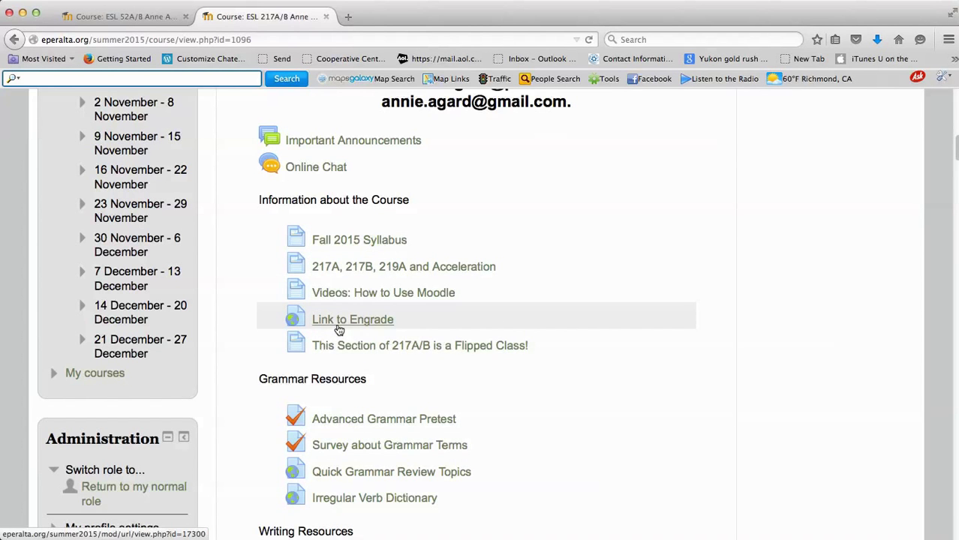
left_click(352, 320)
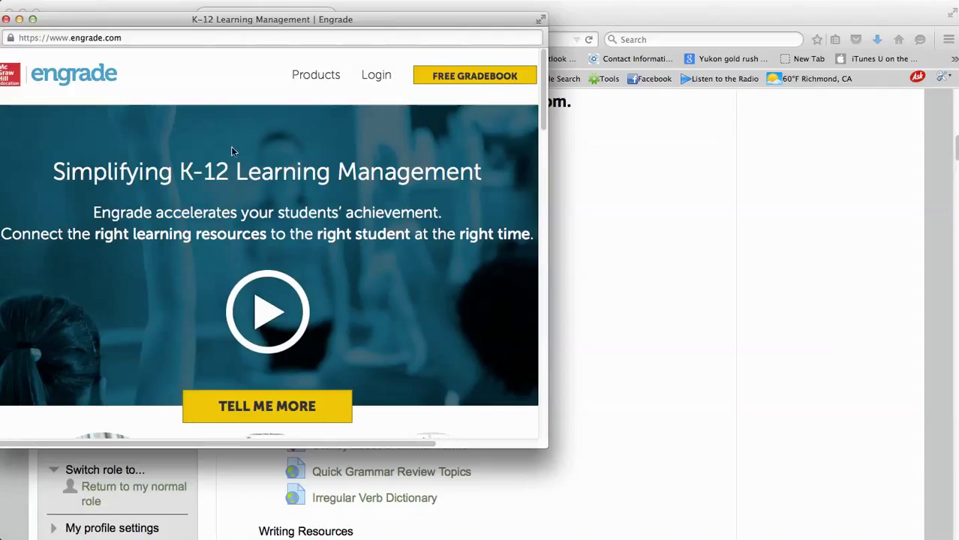
mouse_move(124, 54)
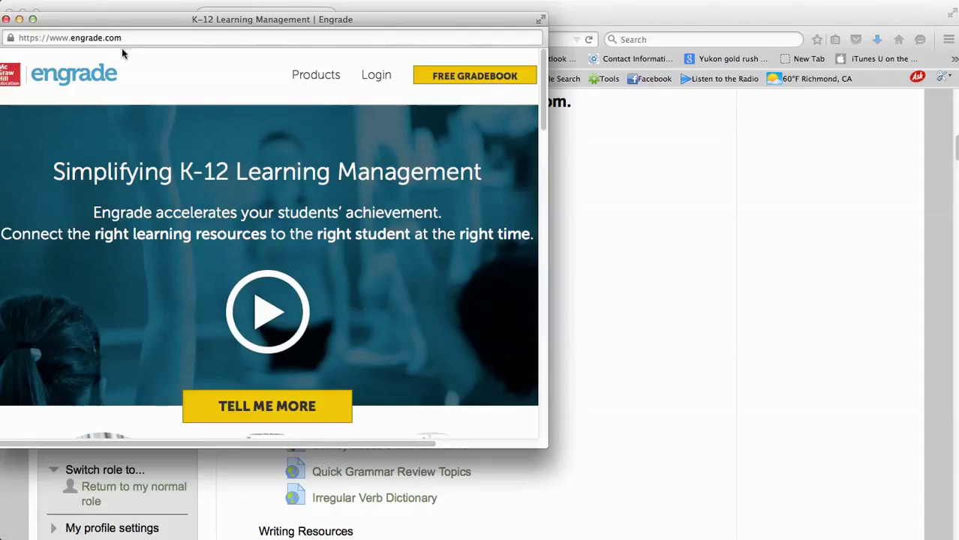
mouse_move(448, 430)
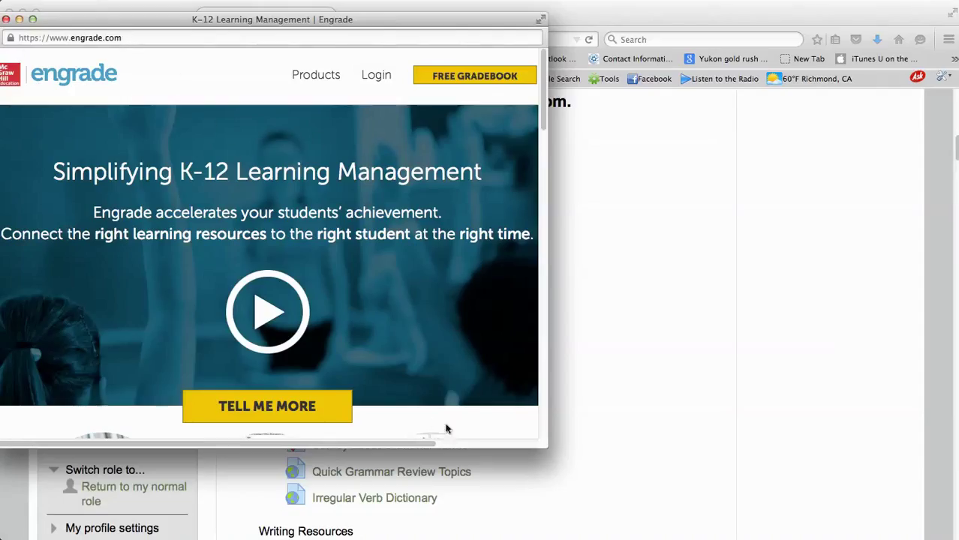
mouse_move(527, 220)
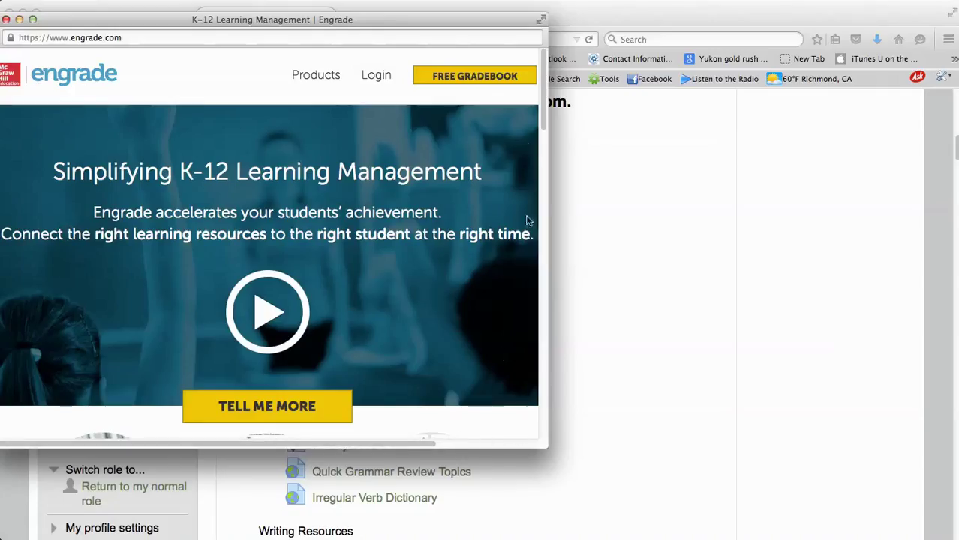
mouse_move(33, 36)
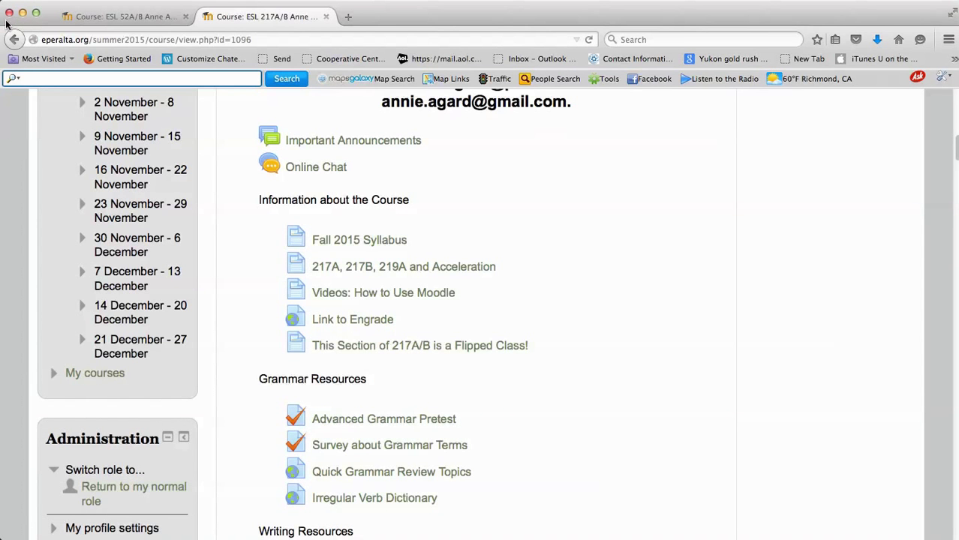
mouse_move(391, 425)
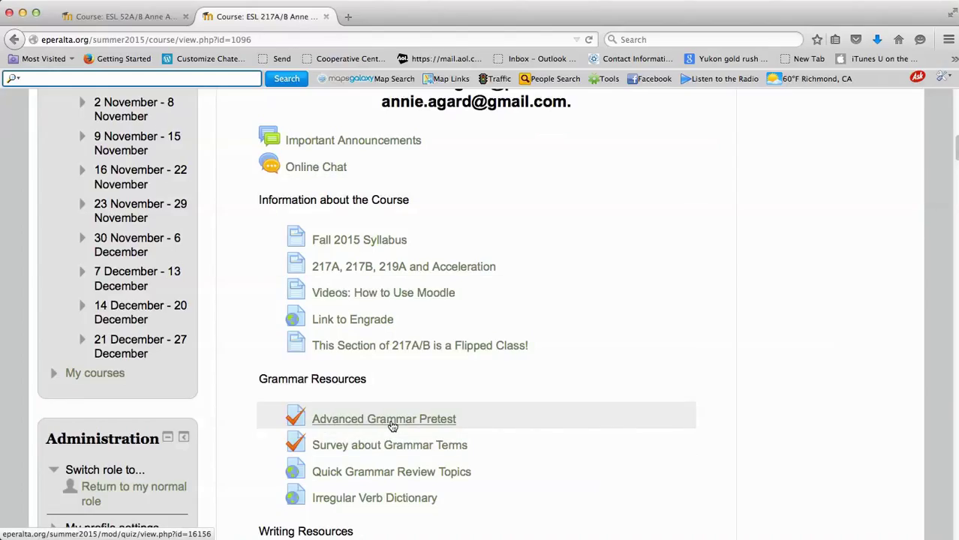
left_click(385, 419)
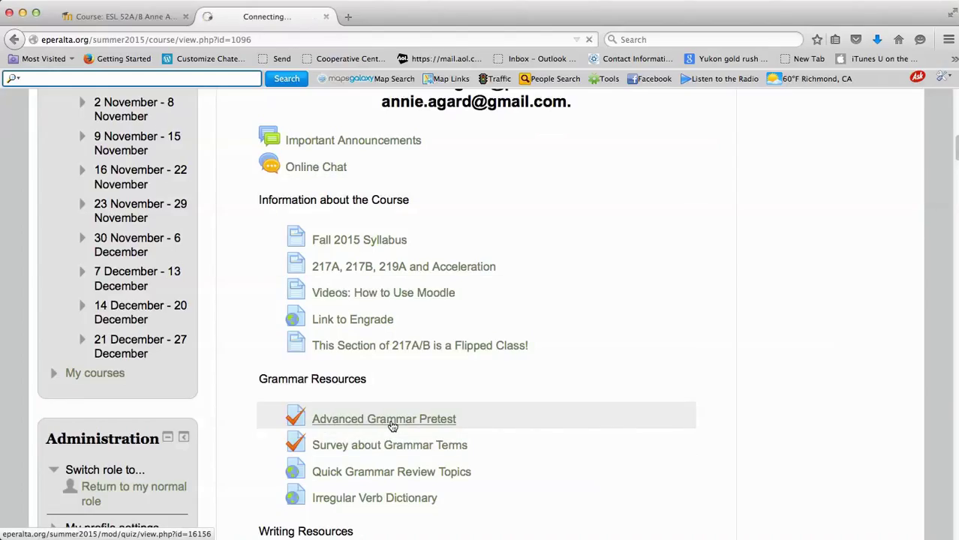
left_click(385, 419)
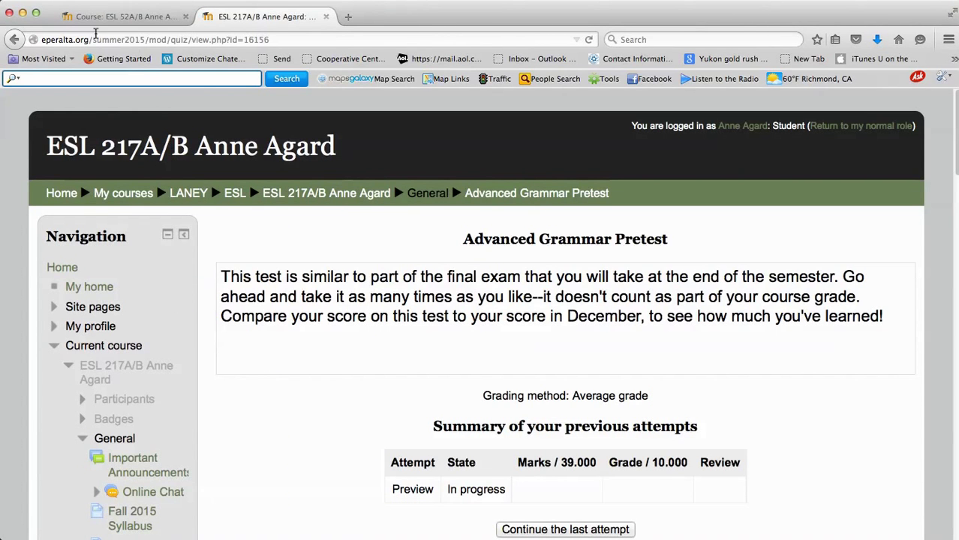
mouse_move(337, 199)
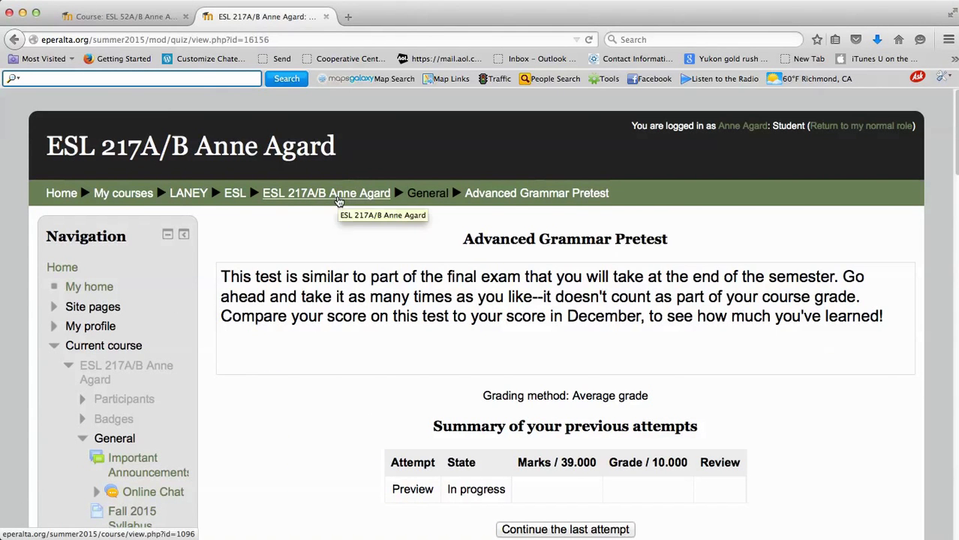
left_click(327, 193)
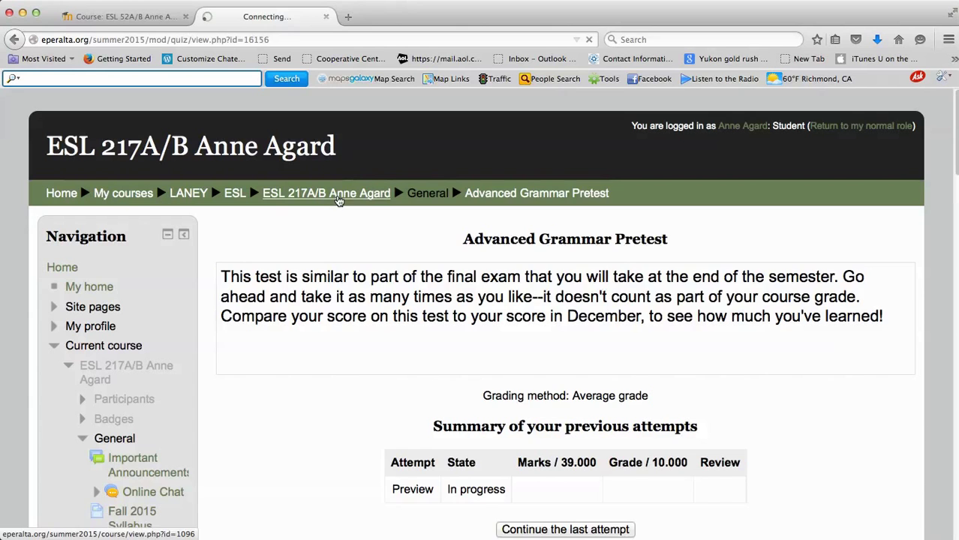
left_click(326, 193)
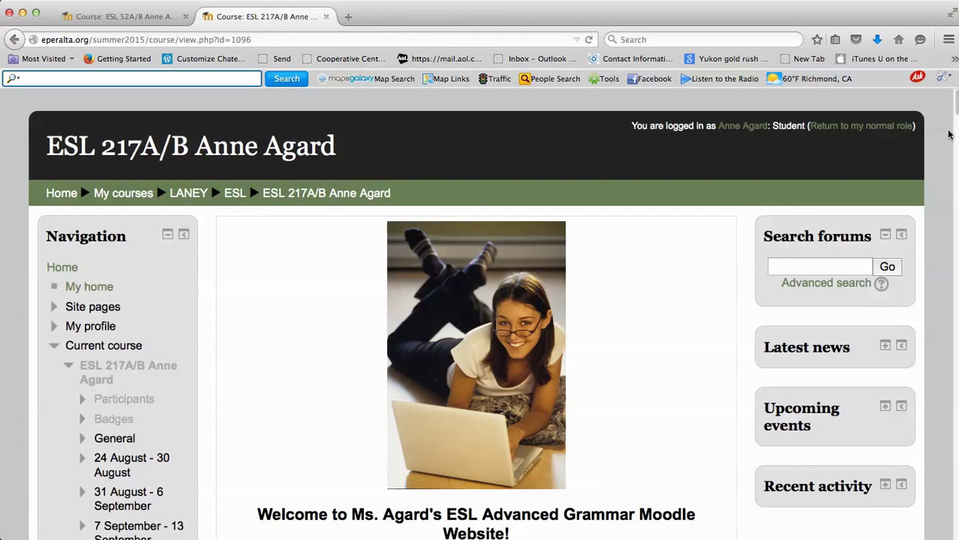
scroll("down", 3)
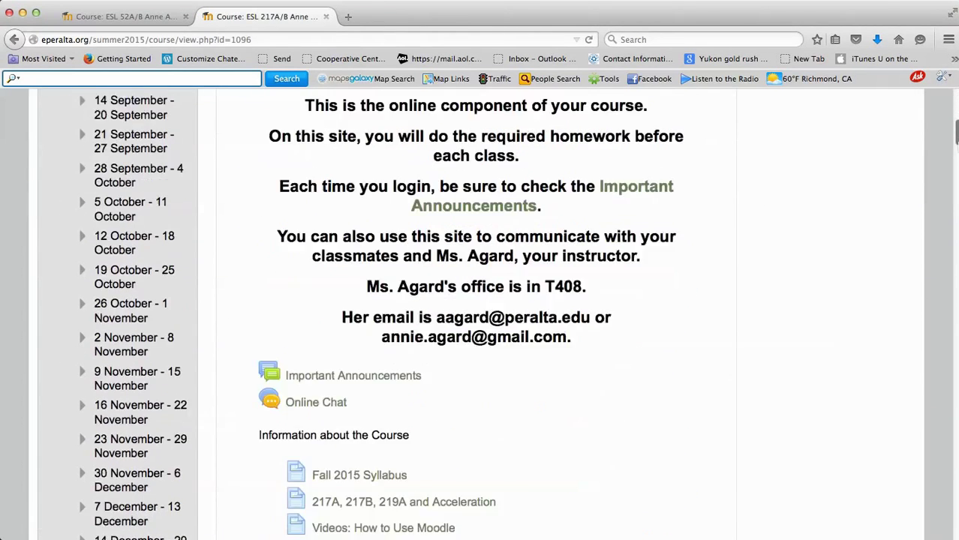
scroll("down", 3)
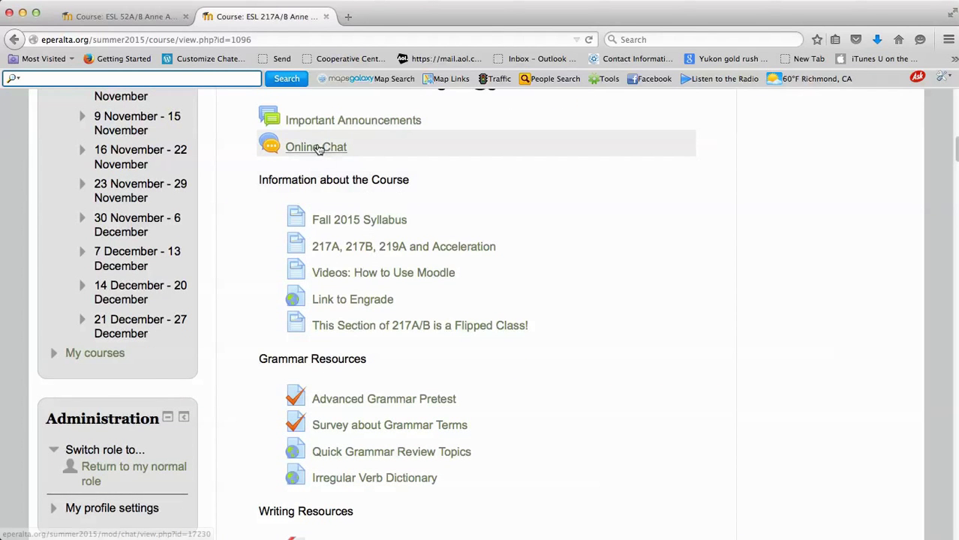
left_click(314, 147)
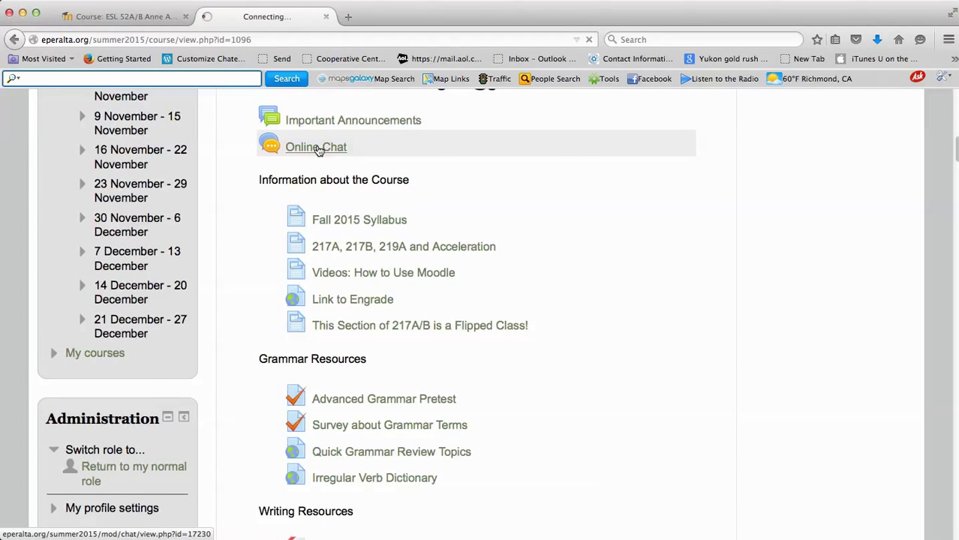
left_click(315, 146)
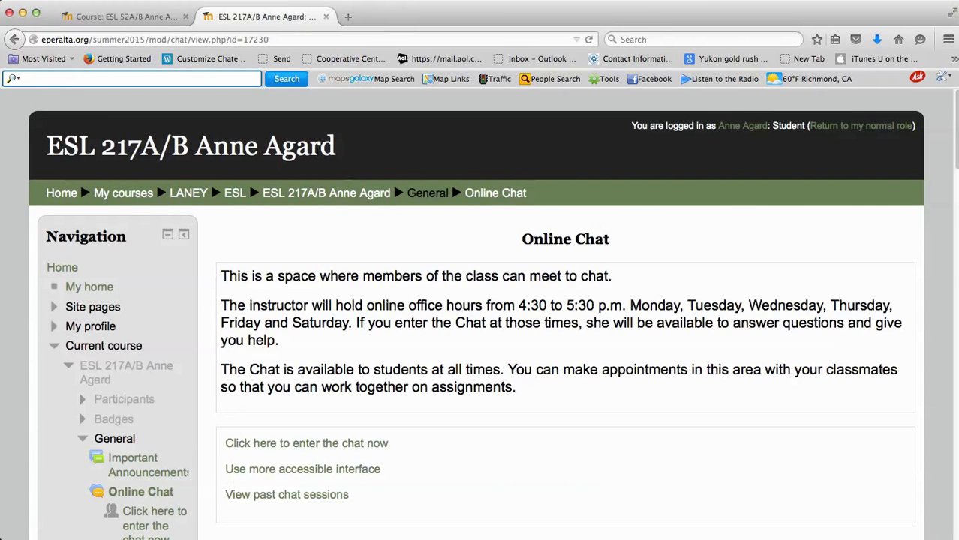
mouse_move(340, 194)
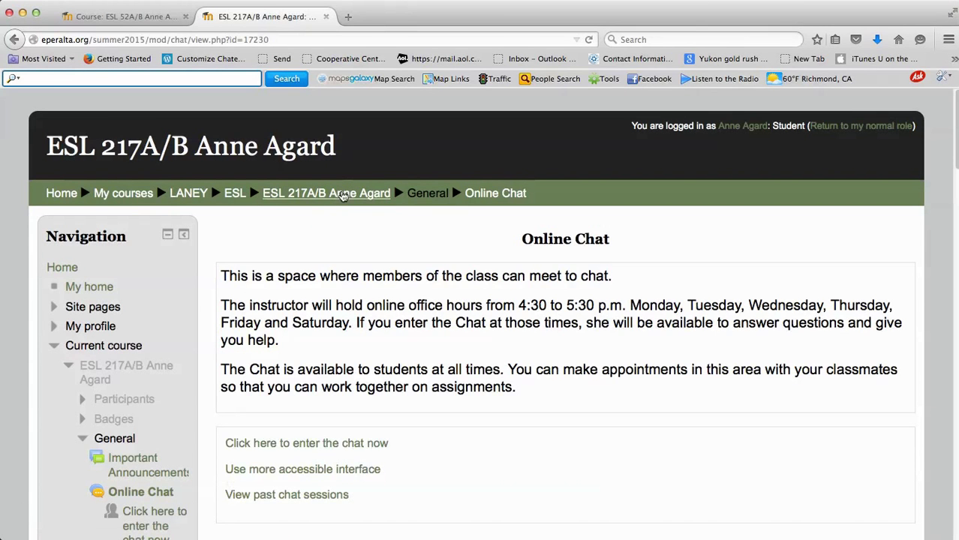
left_click(326, 192)
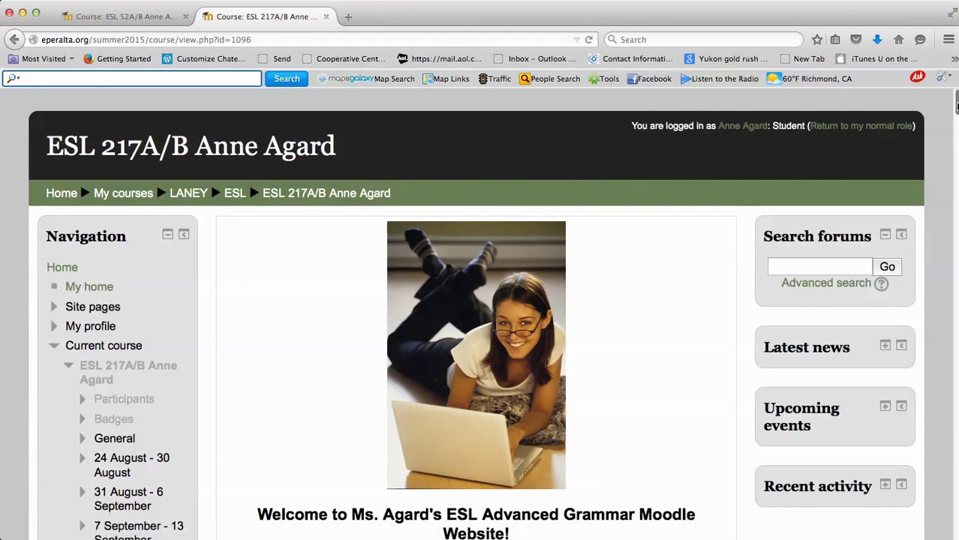
scroll("down", 3)
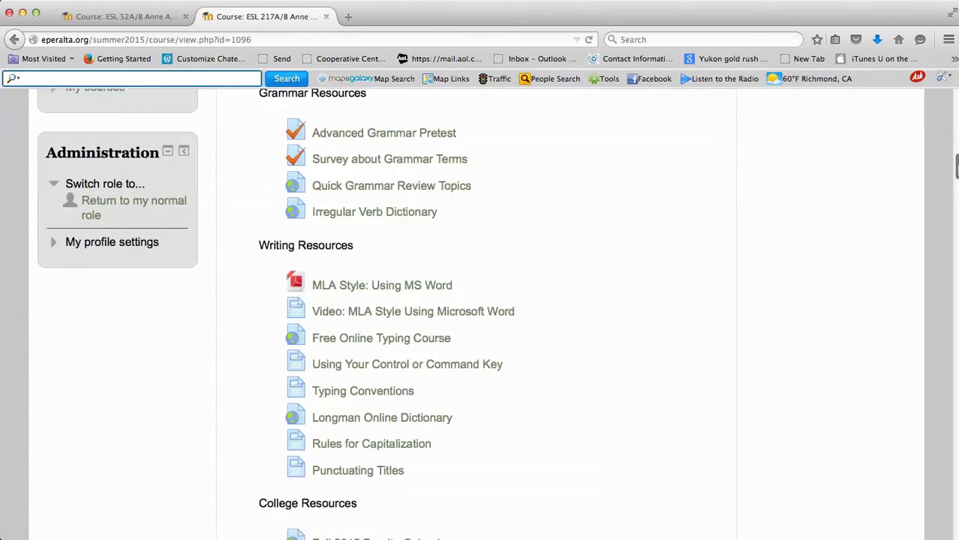
scroll("down", 3)
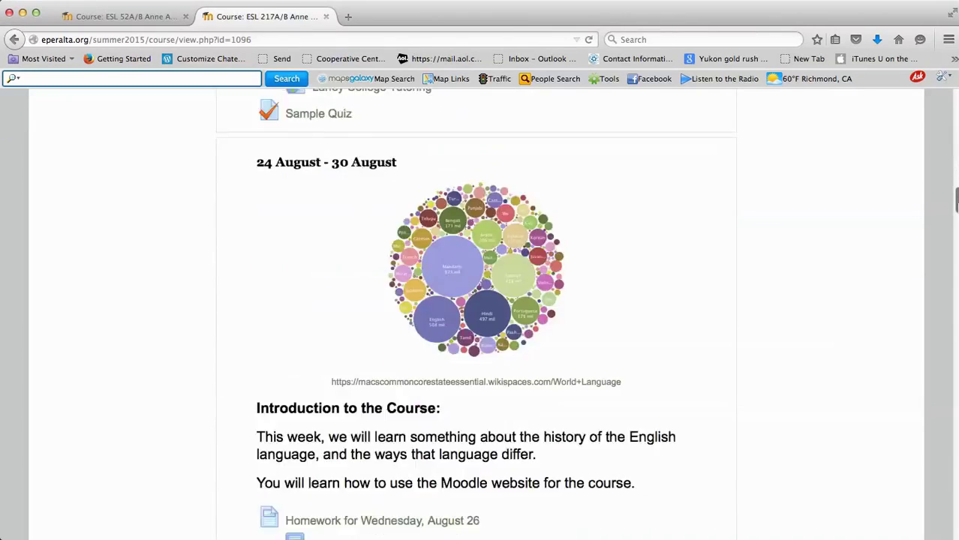
scroll("down", 3)
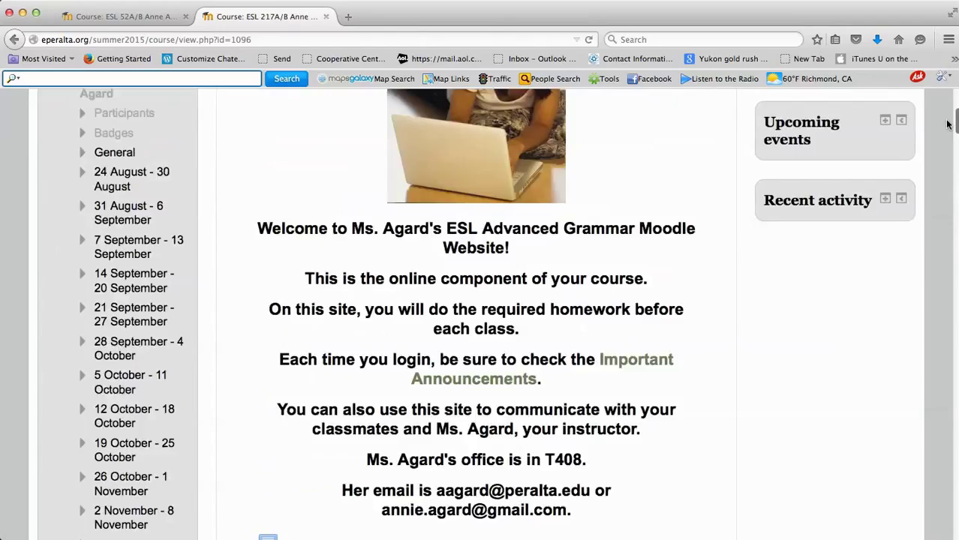
scroll("down", 3)
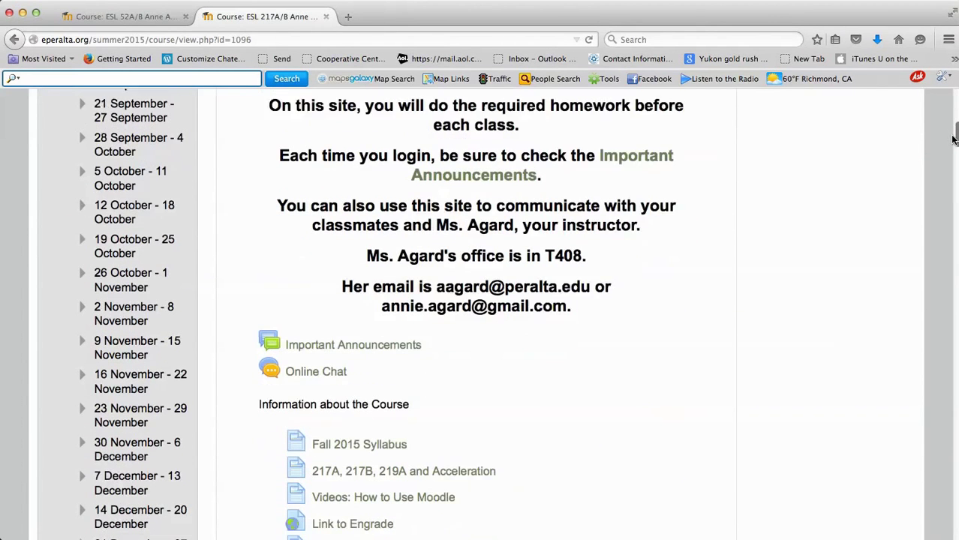
scroll("down", 3)
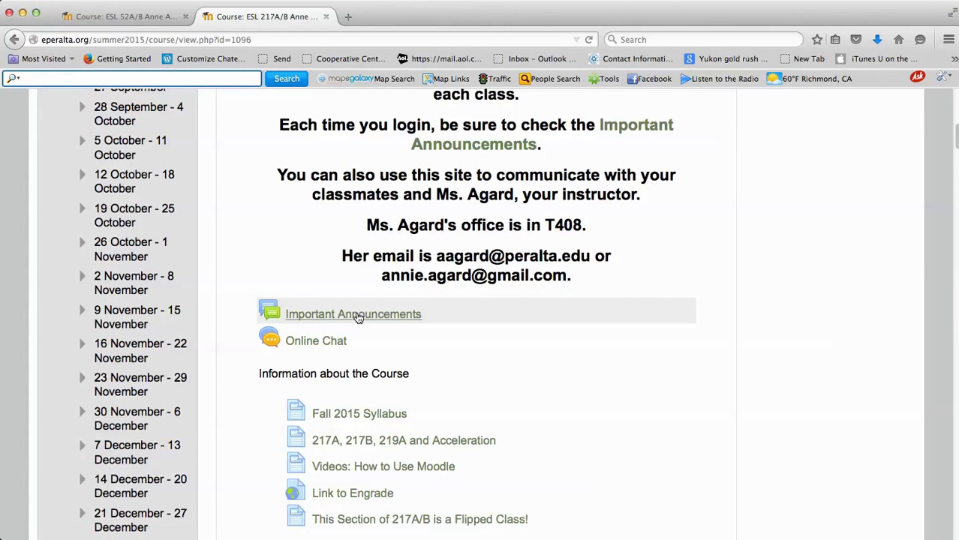
mouse_move(357, 318)
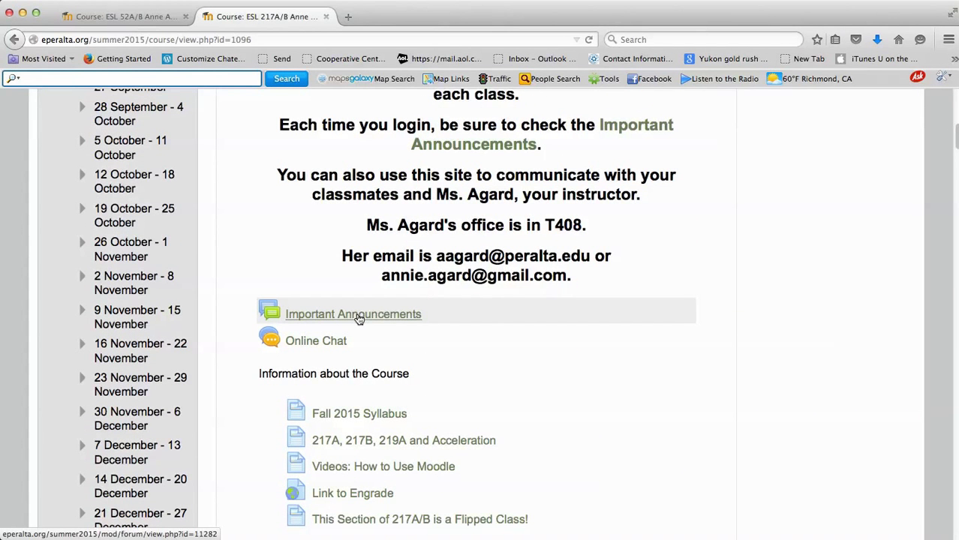
Open the Important Announcements forum from the course page
left_click(352, 315)
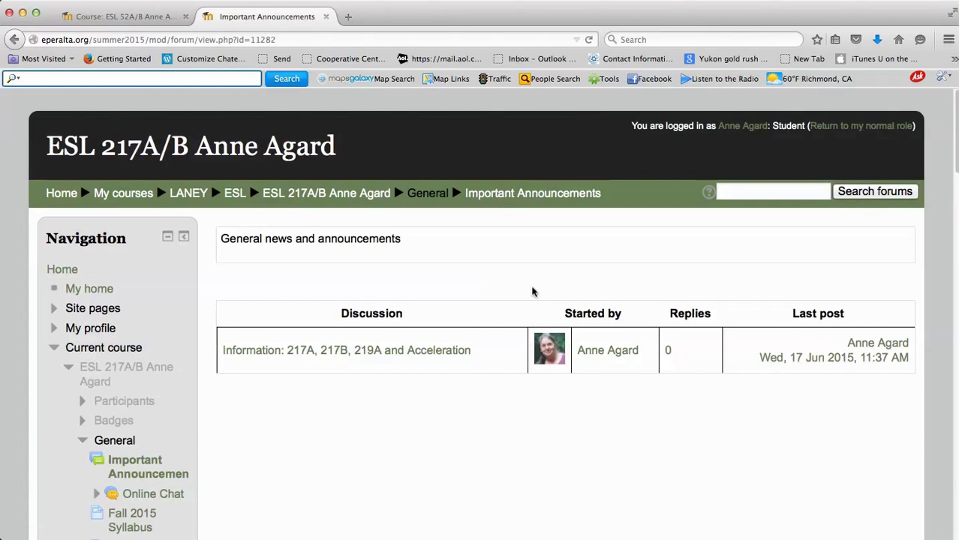
mouse_move(332, 193)
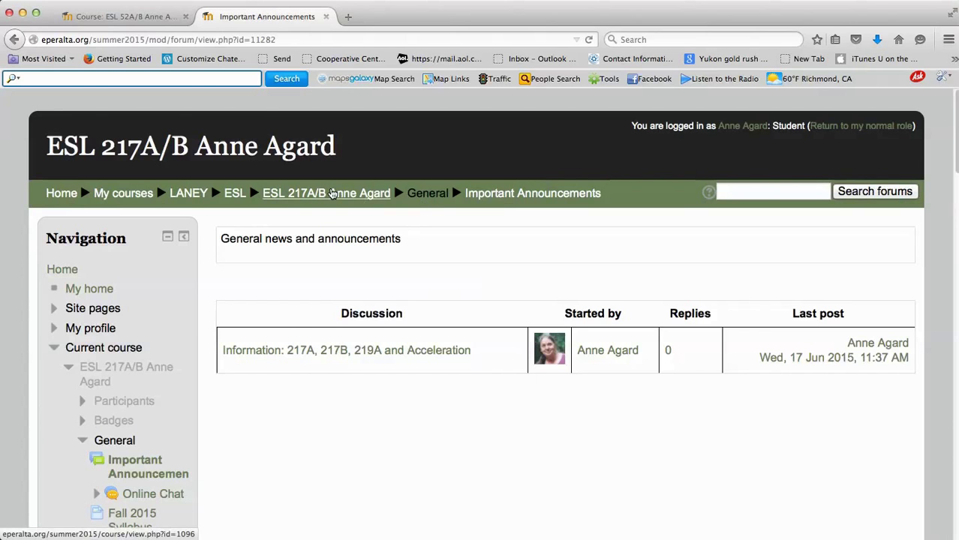
mouse_move(333, 200)
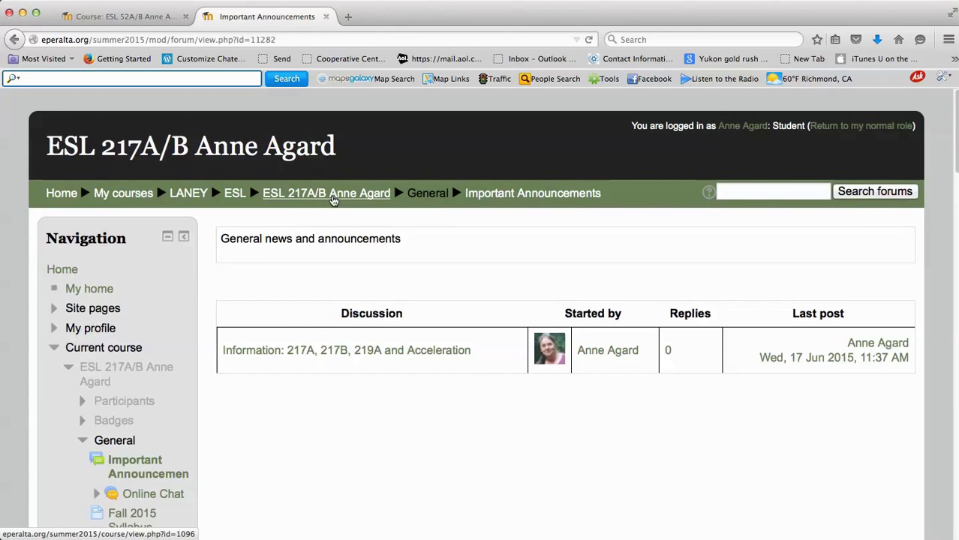